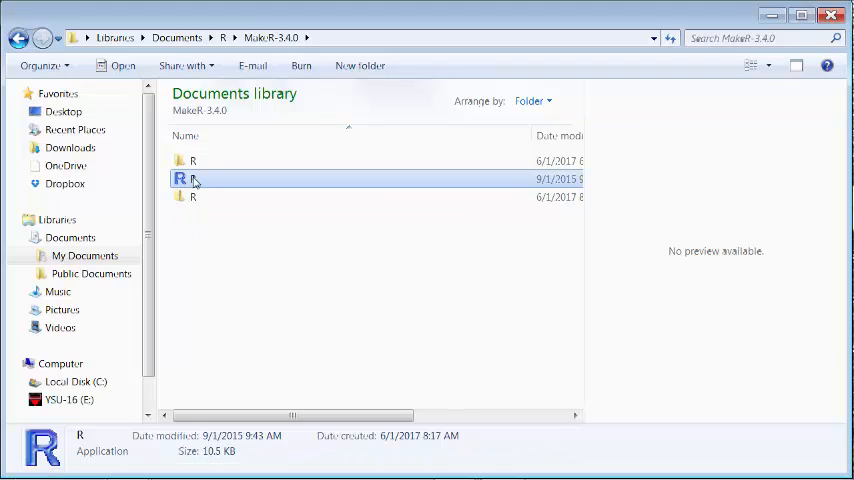
# Step: Start R and load the Rcmdr package from the package list, opening R Commander
pyautogui.doubleClick(192, 180)
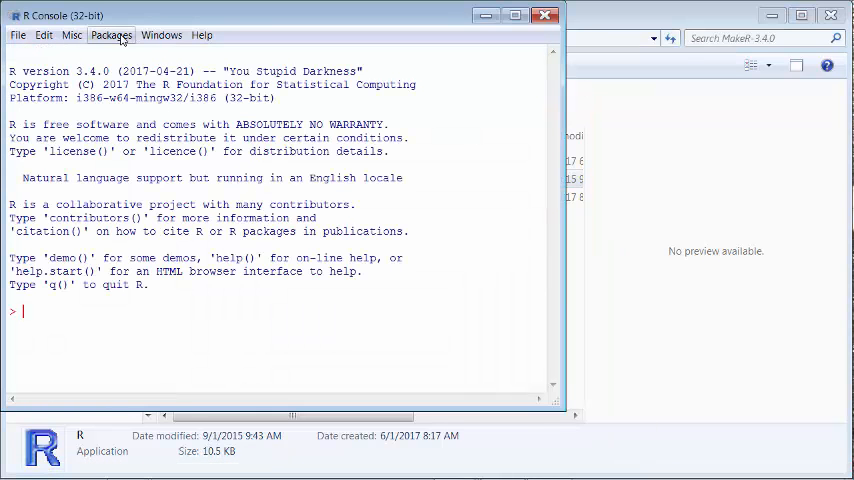
pyautogui.click(112, 36)
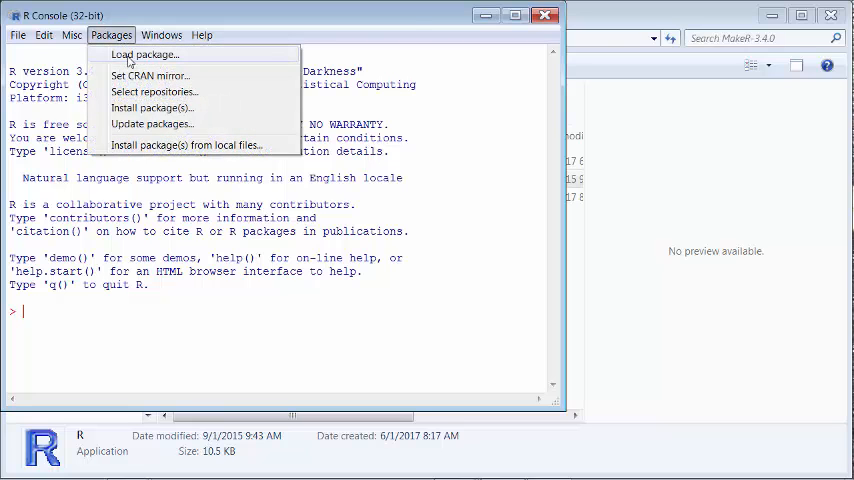
pyautogui.click(144, 54)
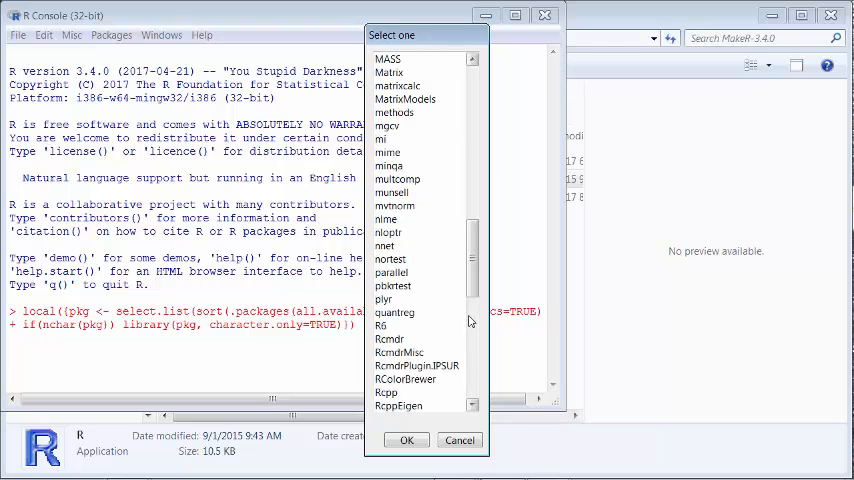
pyautogui.click(388, 340)
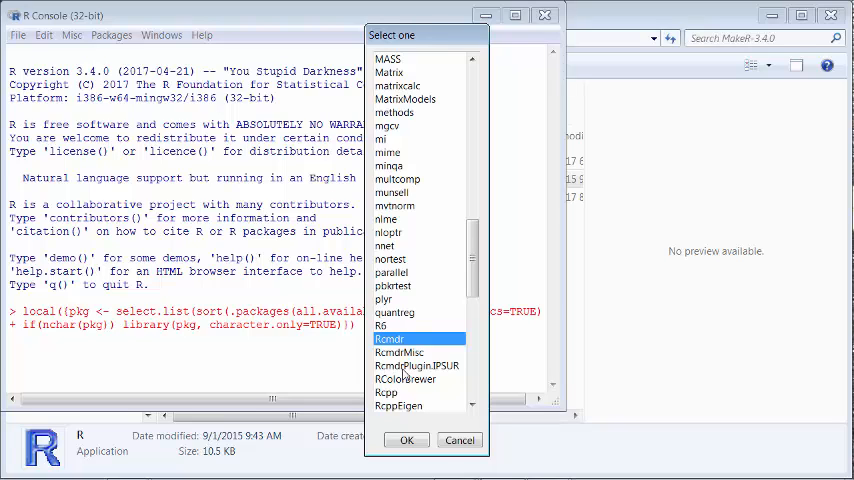
pyautogui.click(416, 364)
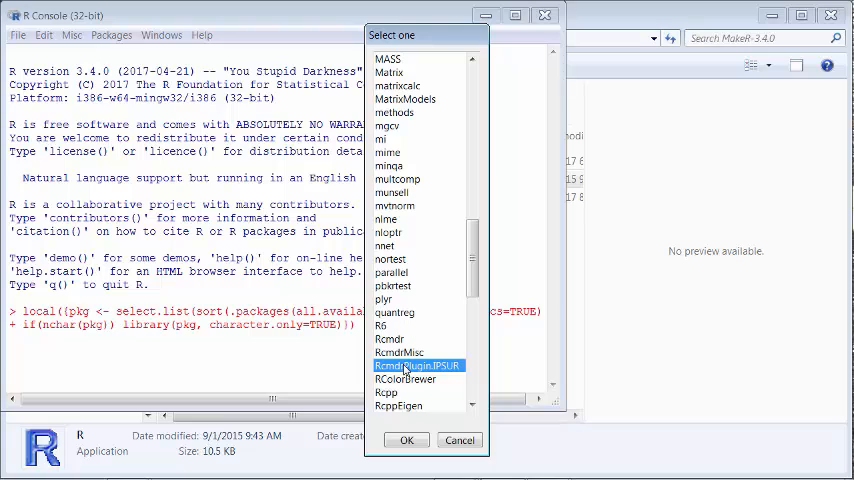
pyautogui.click(390, 340)
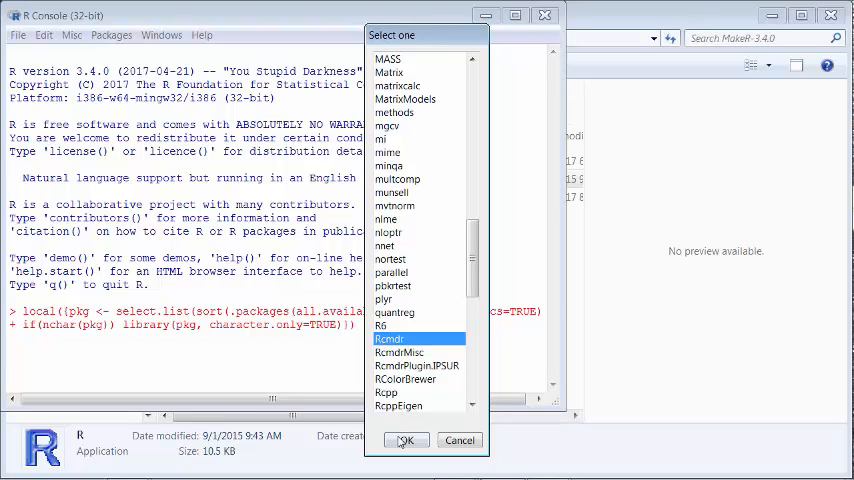
pyautogui.click(406, 440)
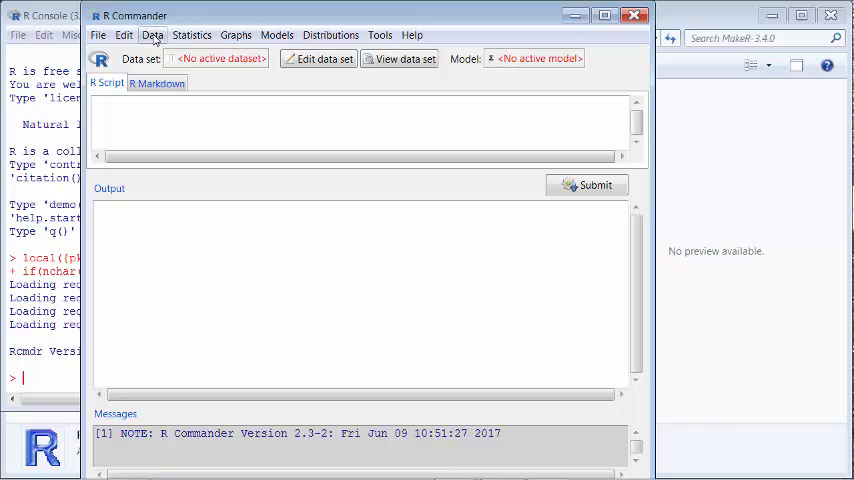
# Step: Create a new empty data set named Dataset1 via Data > New data set
pyautogui.click(152, 36)
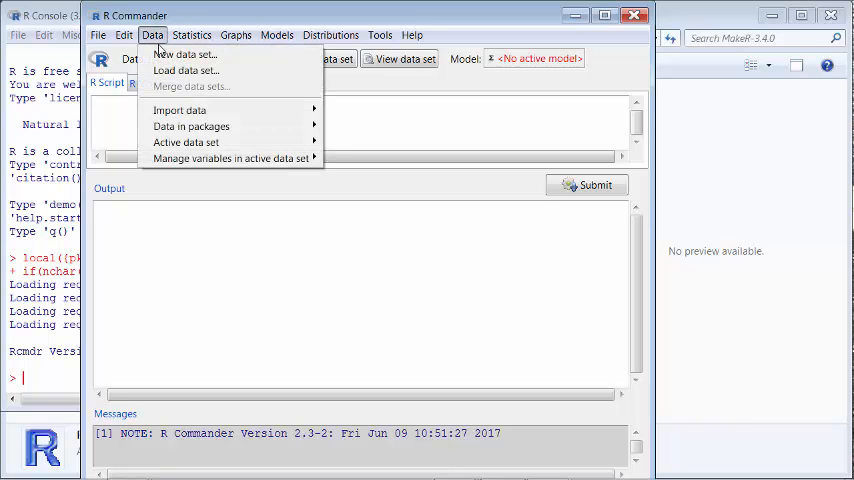
pyautogui.click(184, 52)
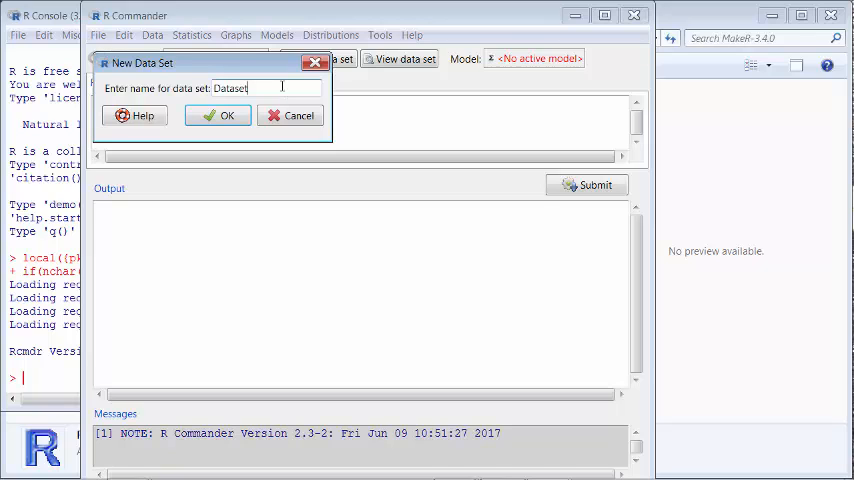
pyautogui.write('1')
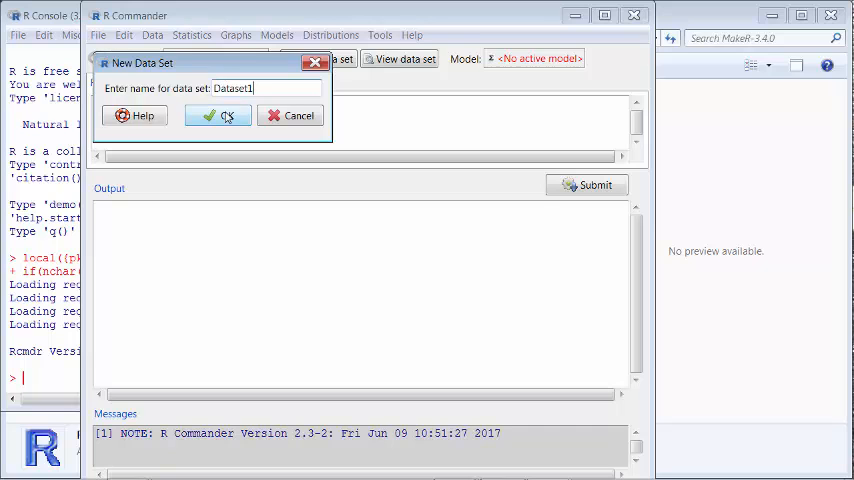
pyautogui.click(216, 116)
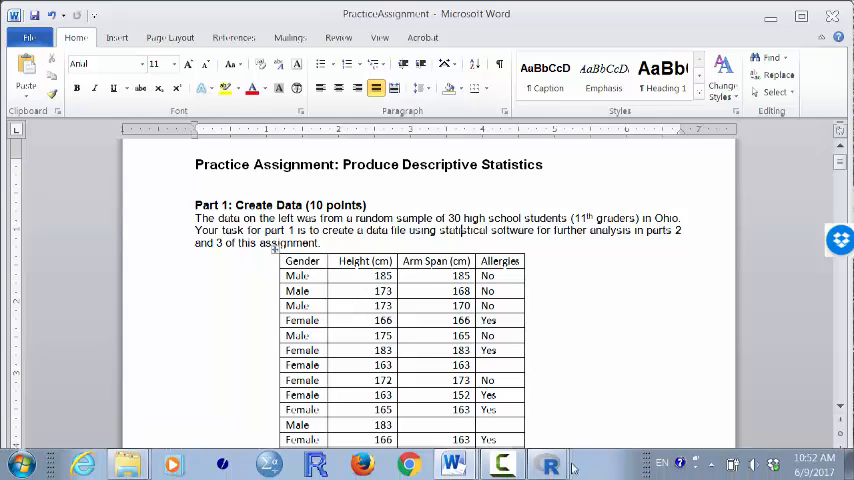
# Step: List the open R windows from the taskbar to return to the Dataset1 editor
pyautogui.click(548, 464)
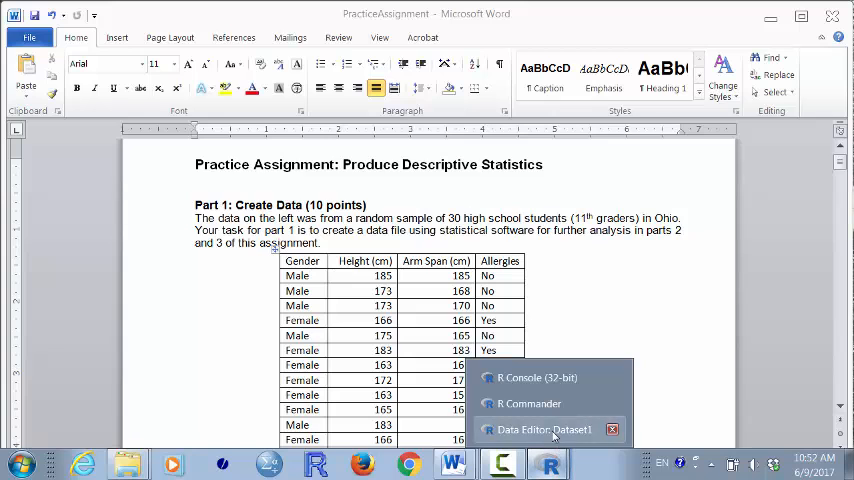
# Step: Name the first variable Gender and enter Male, Male, Male, Female
pyautogui.click(544, 428)
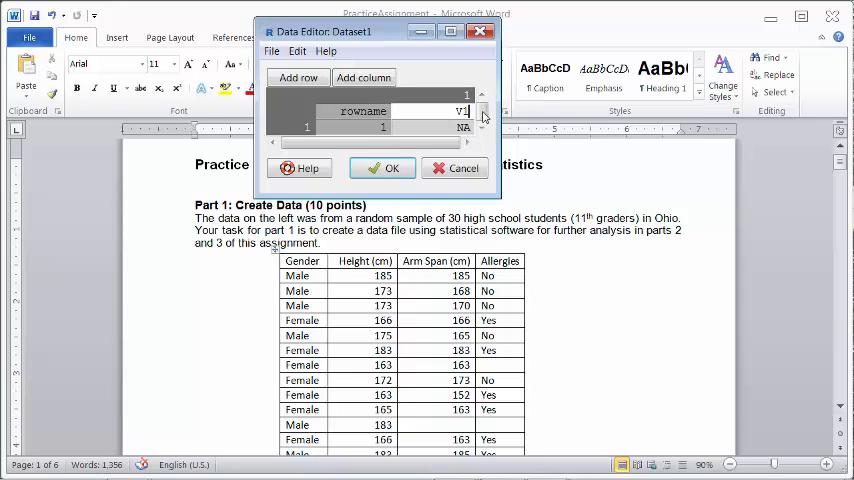
pyautogui.write('Gender')
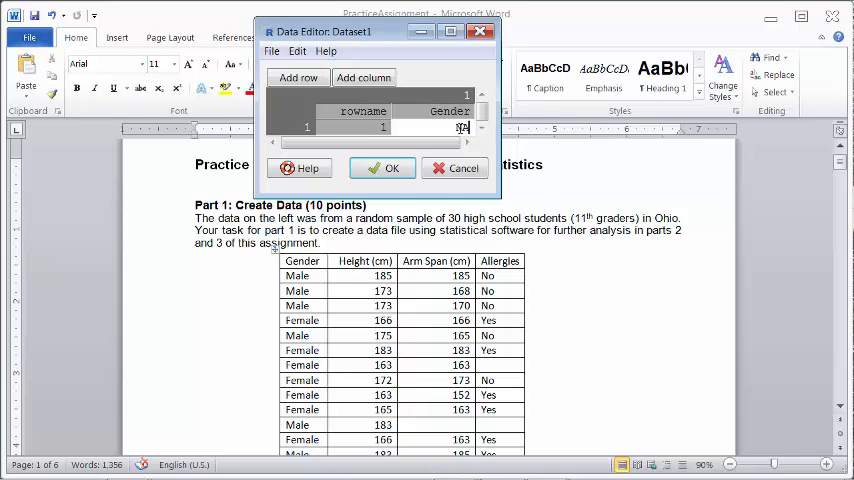
pyautogui.write('Male')
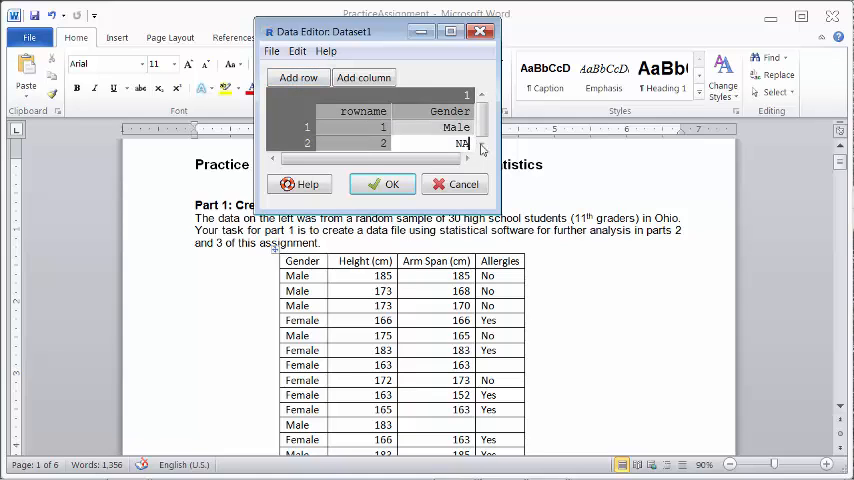
pyautogui.write('Male')
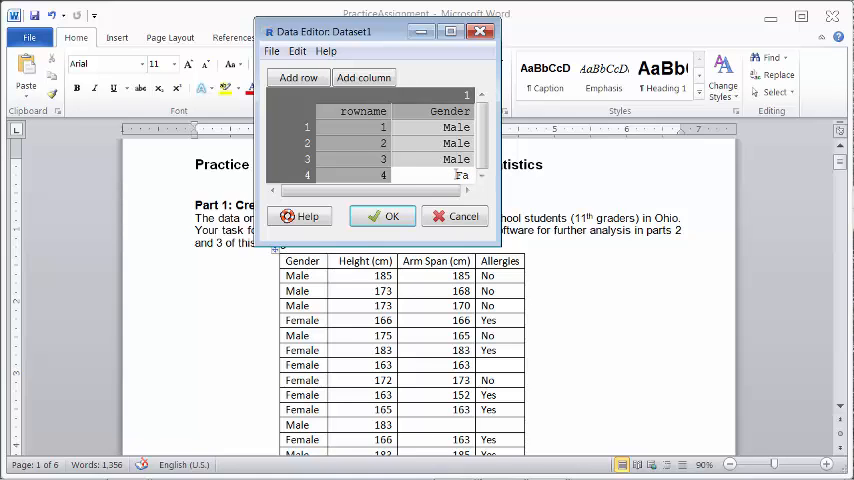
pyautogui.write('Female')
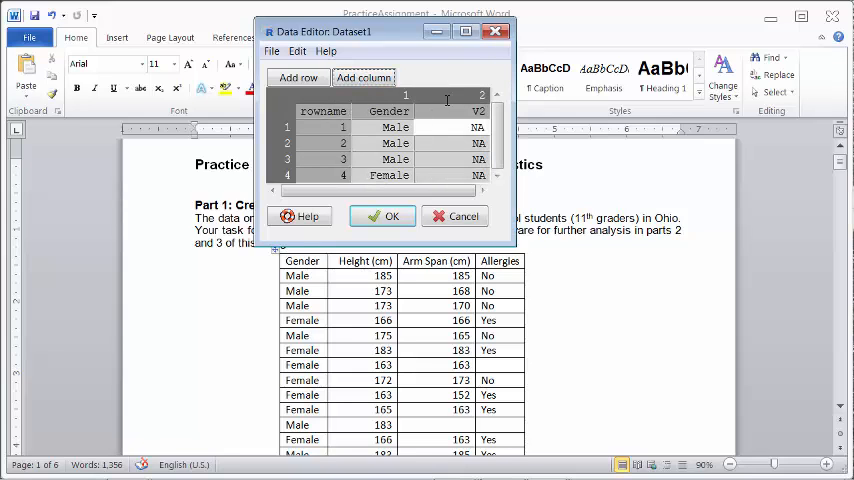
# Step: Add a Height column with values 185, 173, 173, 166 and keep the data
pyautogui.click(478, 112)
pyautogui.write('185')
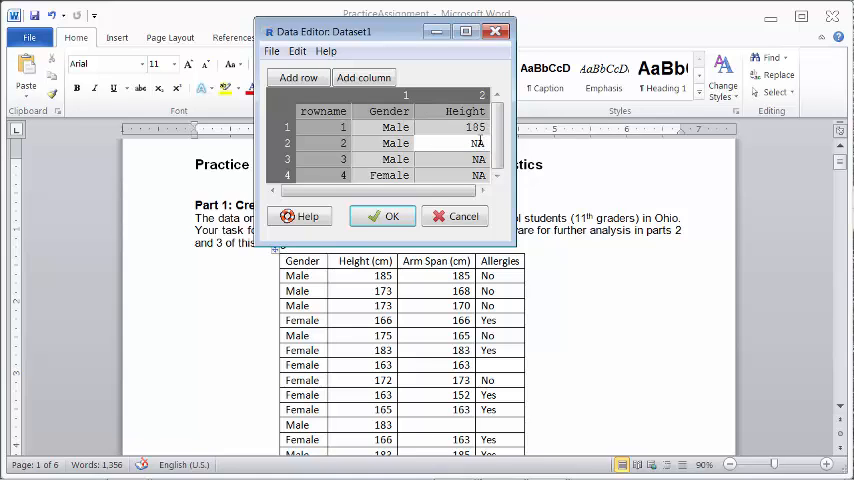
pyautogui.write('173')
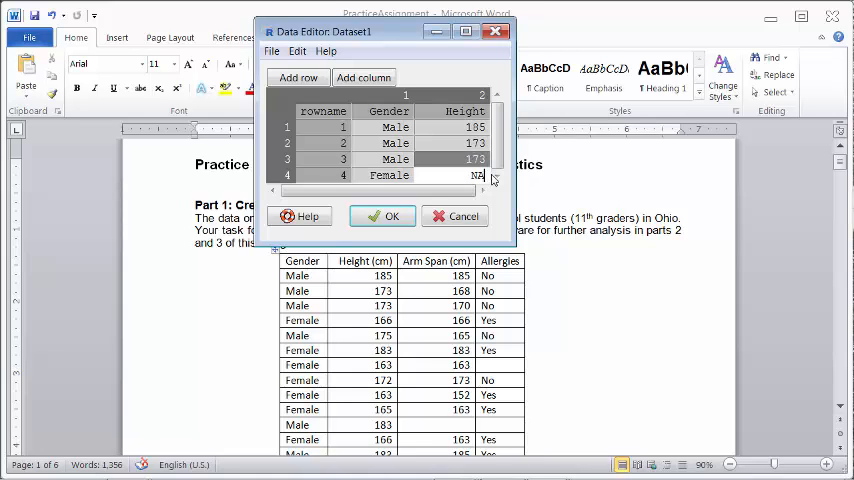
pyautogui.write('166')
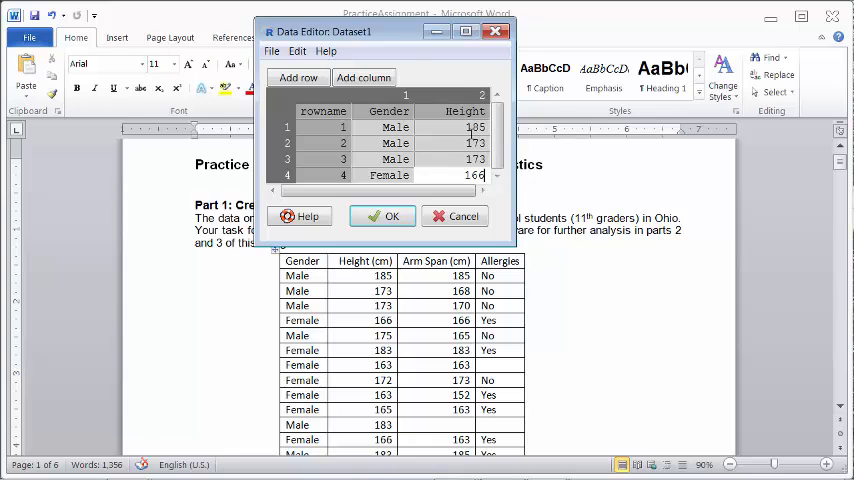
pyautogui.click(462, 216)
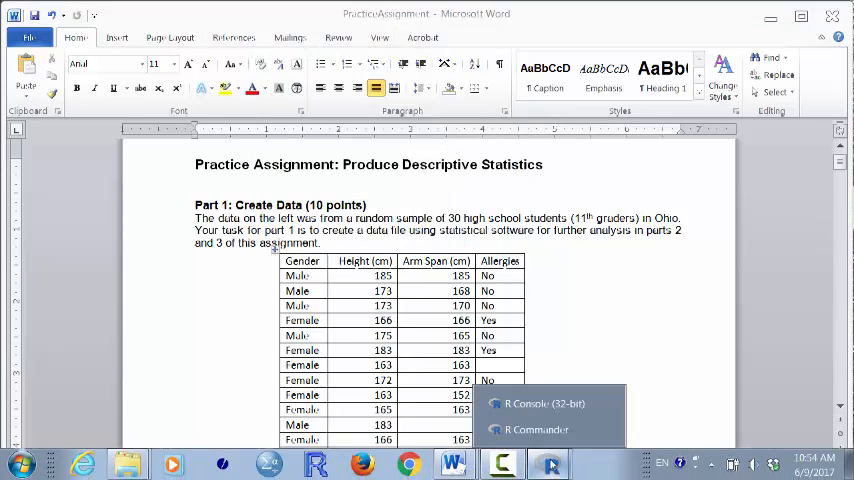
# Step: Reopen Dataset1 in the editor to review its four rows, then keep the data
pyautogui.click(536, 428)
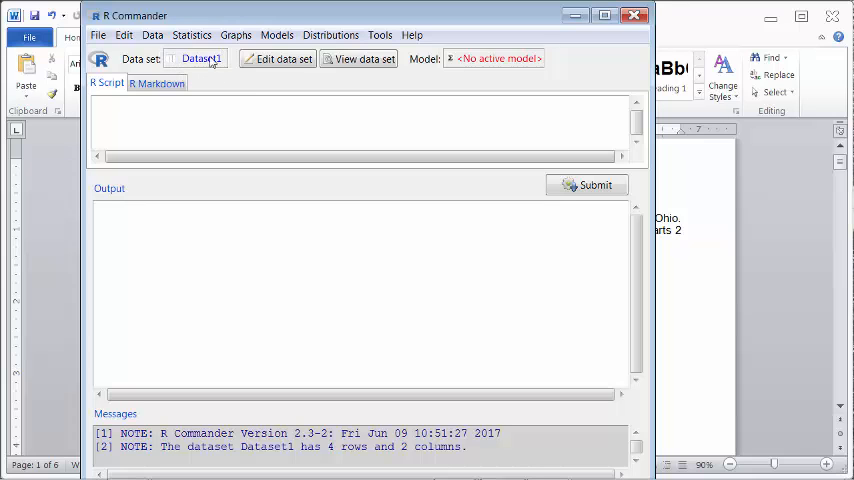
pyautogui.moveTo(242, 66)
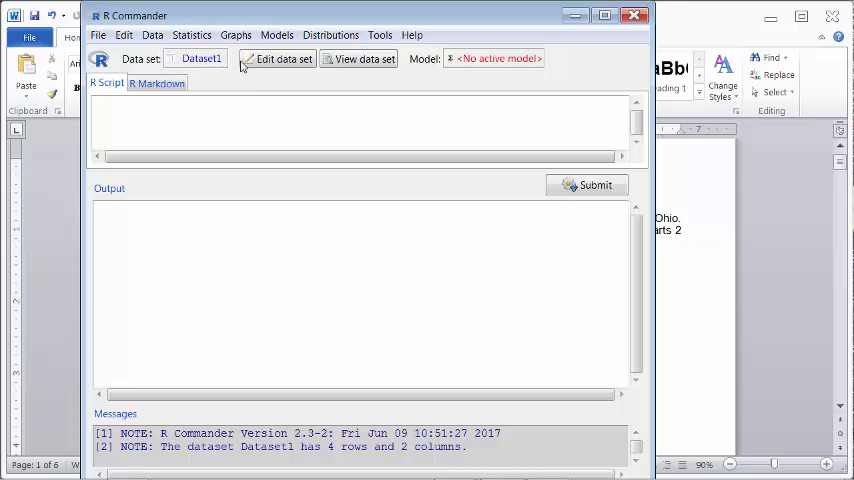
pyautogui.click(358, 58)
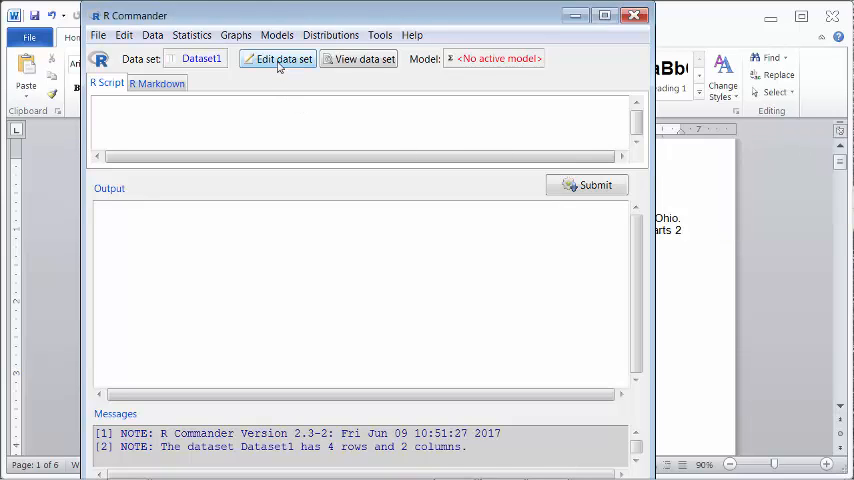
pyautogui.click(278, 58)
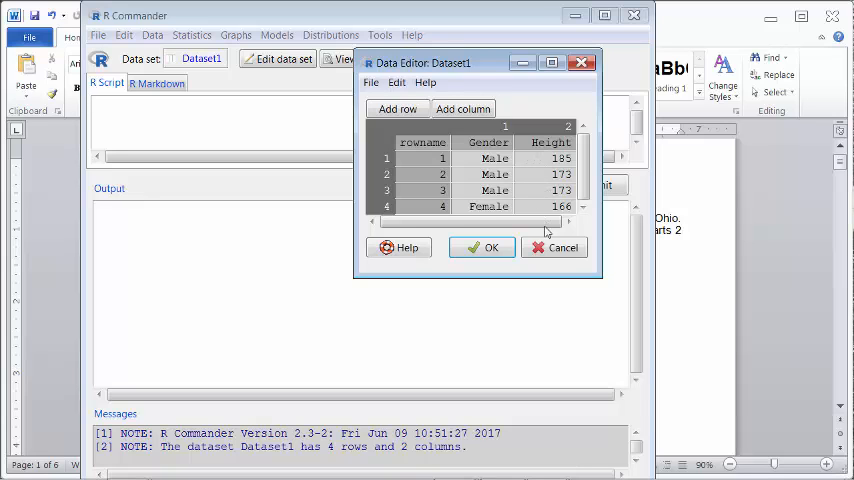
pyautogui.click(582, 62)
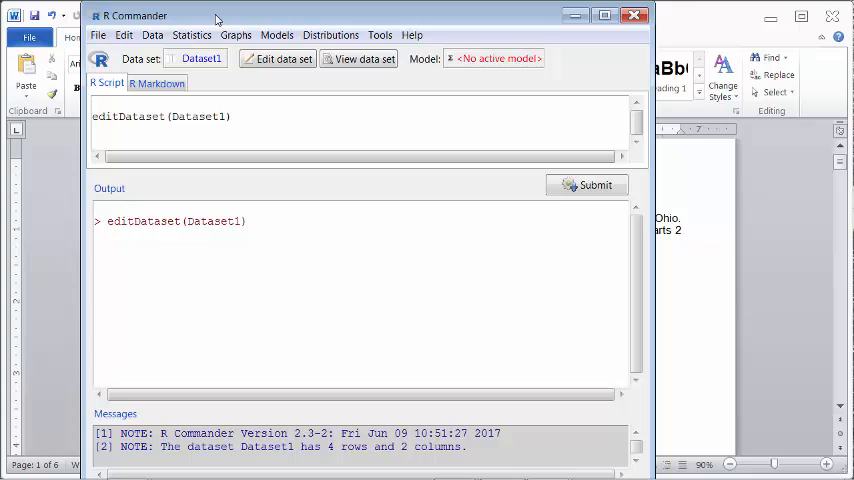
pyautogui.moveTo(216, 20)
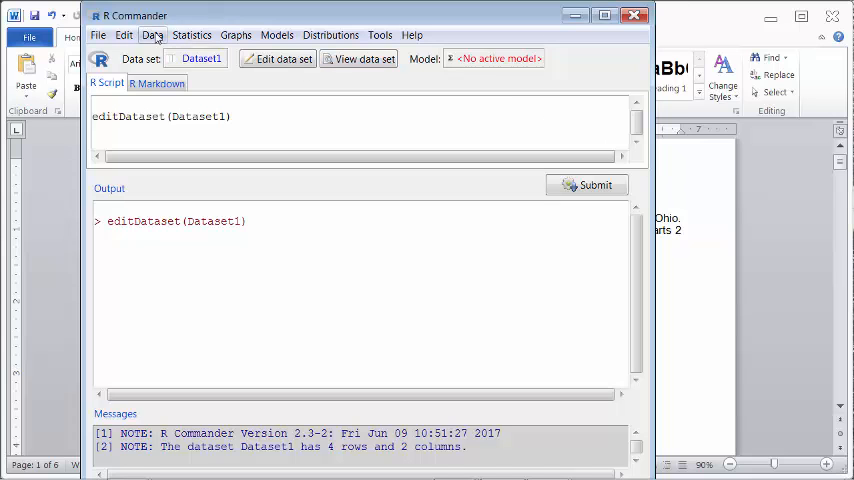
pyautogui.moveTo(688, 200)
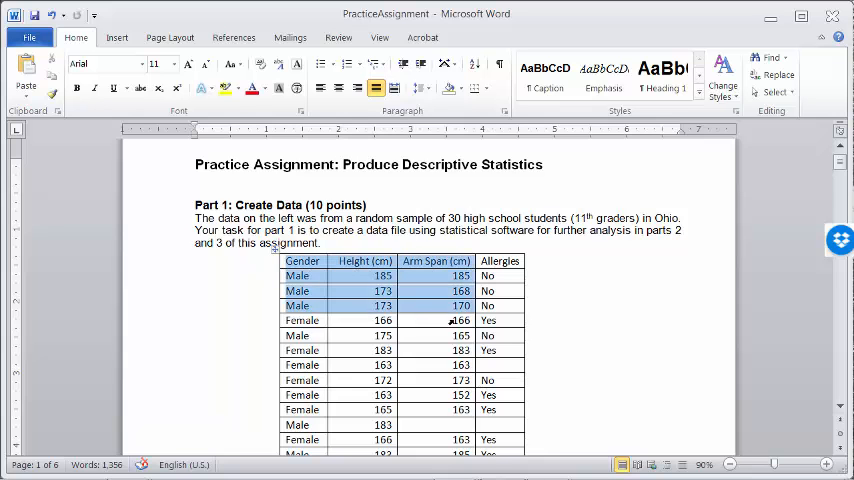
# Step: Scroll the Word assignment down to the student data table
pyautogui.scroll(-3)
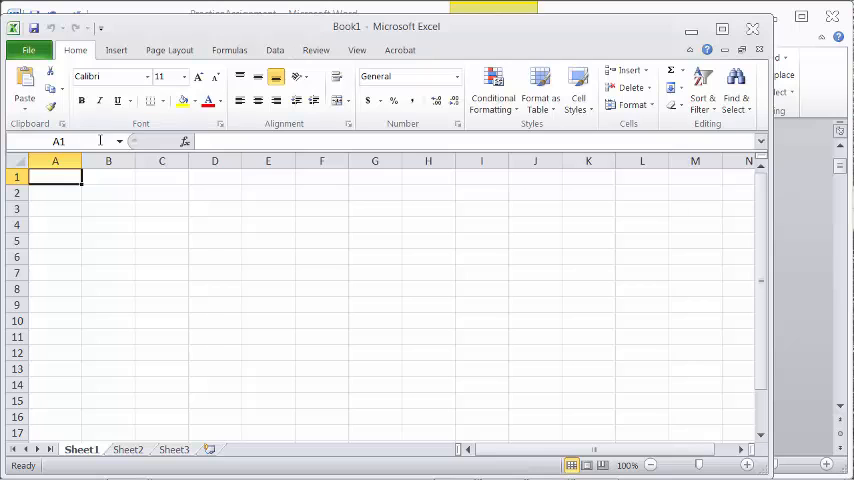
# Step: Paste the copied student table into the worksheet starting at cell A1
pyautogui.rightClick(56, 176)
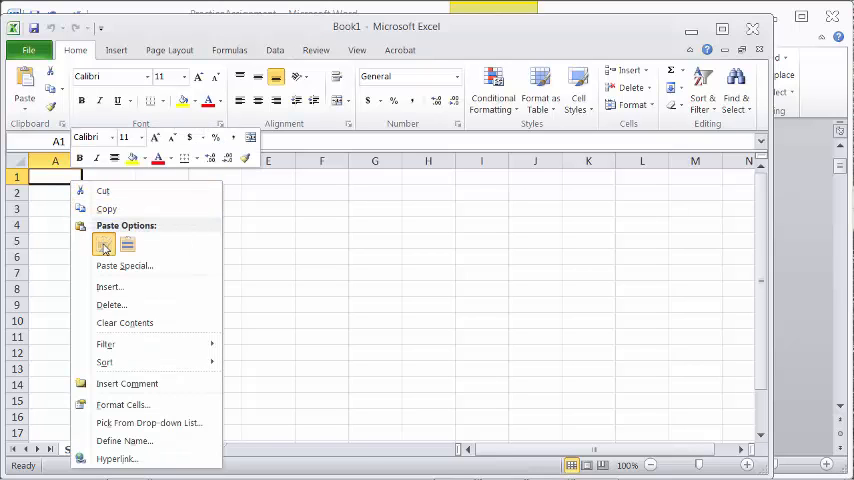
pyautogui.click(104, 244)
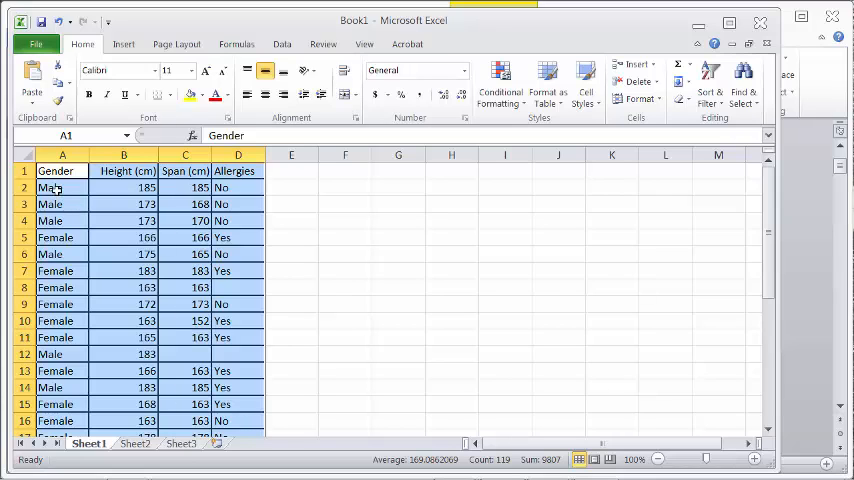
pyautogui.moveTo(118, 436)
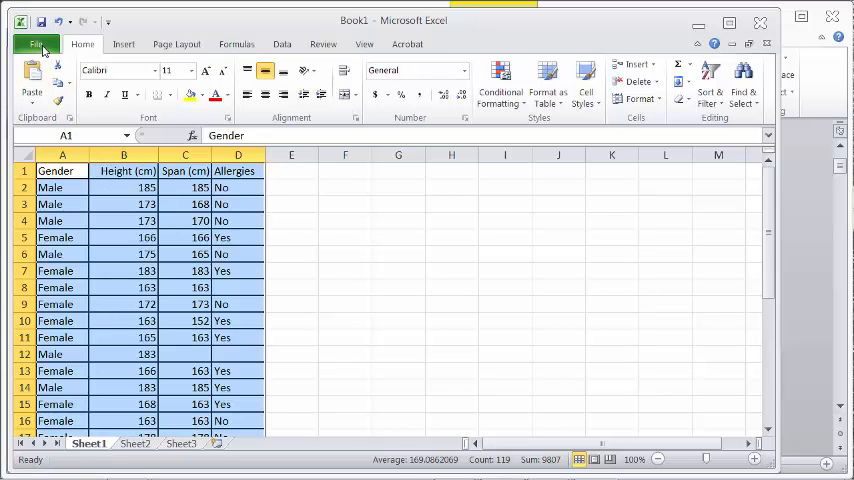
# Step: Save the workbook to the Desktop as Practice1
pyautogui.click(36, 44)
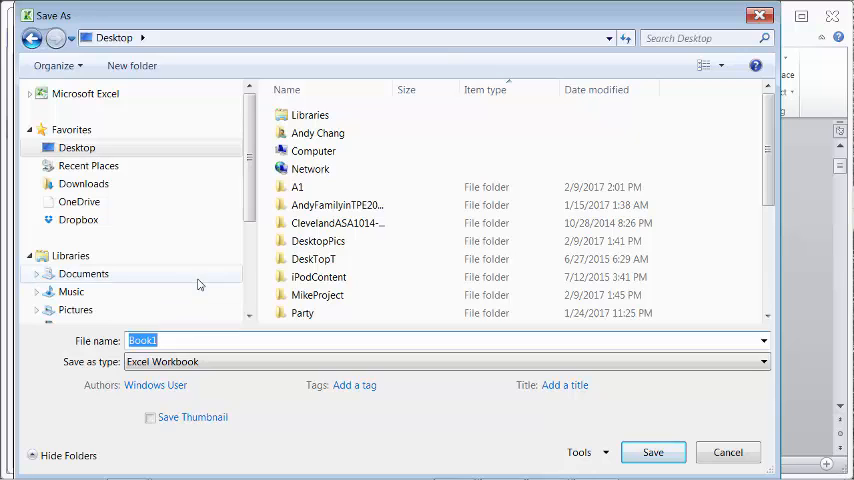
pyautogui.write('Practice1')
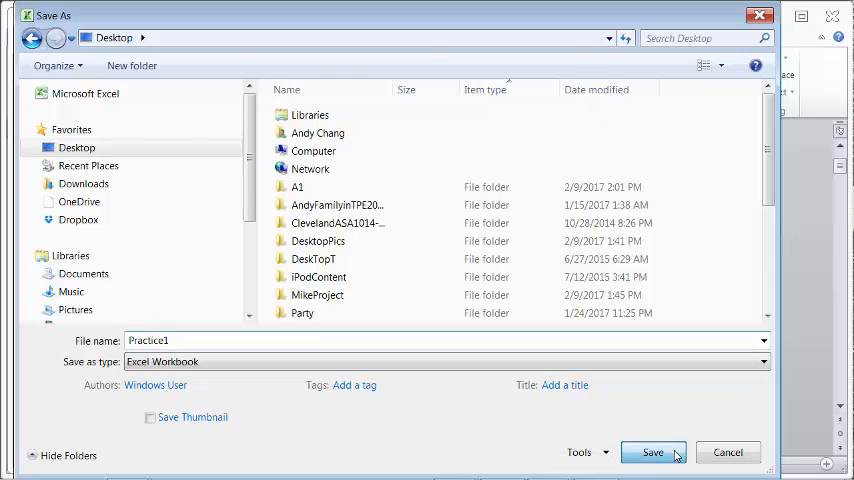
pyautogui.click(652, 452)
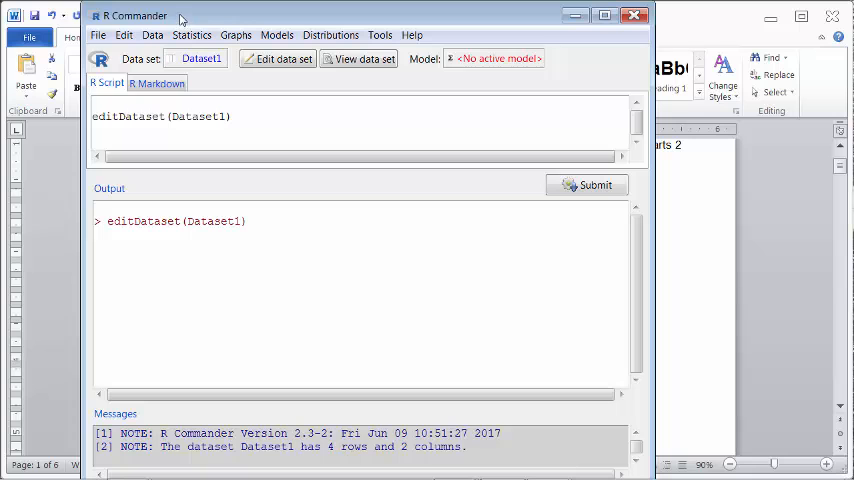
# Step: Bring up the Import Excel Data Set dialog proposing the name Dataset2
pyautogui.click(152, 36)
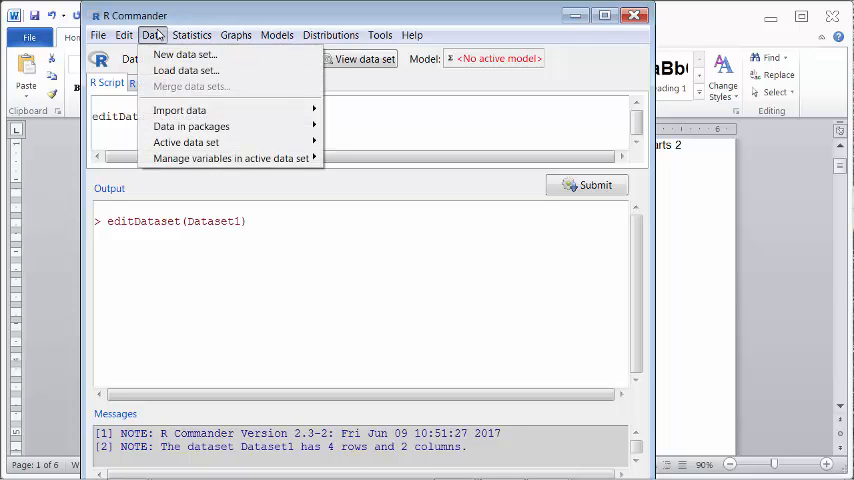
pyautogui.moveTo(180, 110)
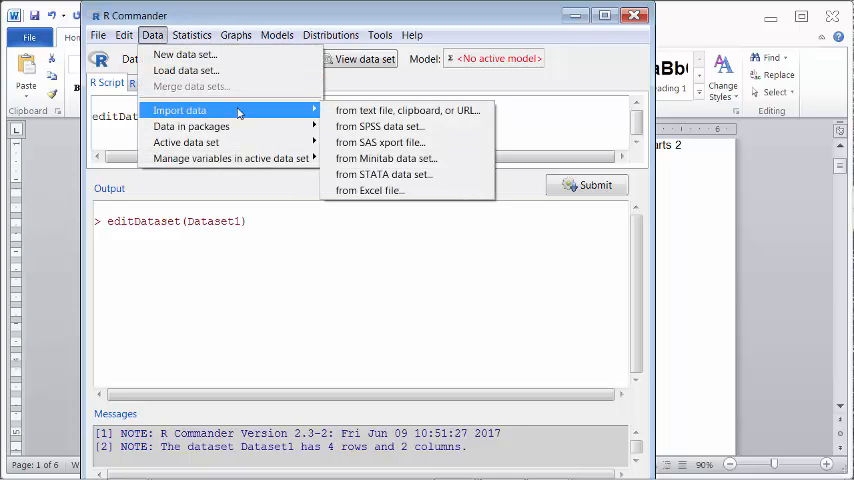
pyautogui.moveTo(368, 190)
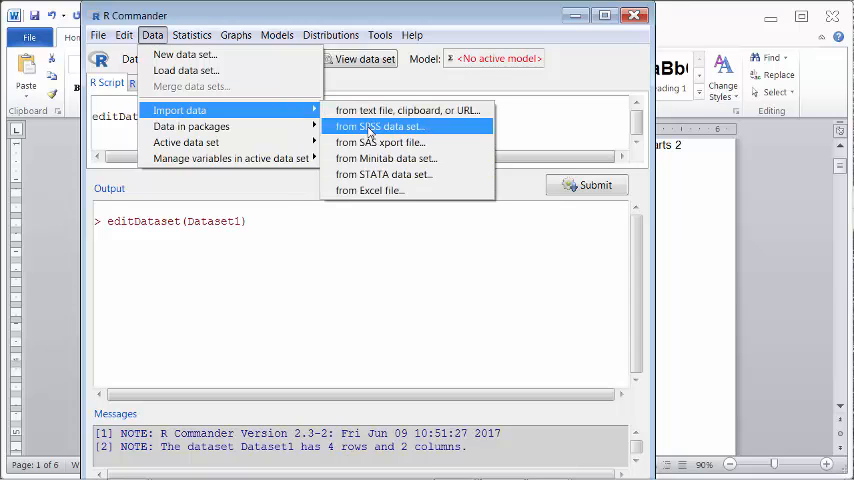
pyautogui.moveTo(372, 132)
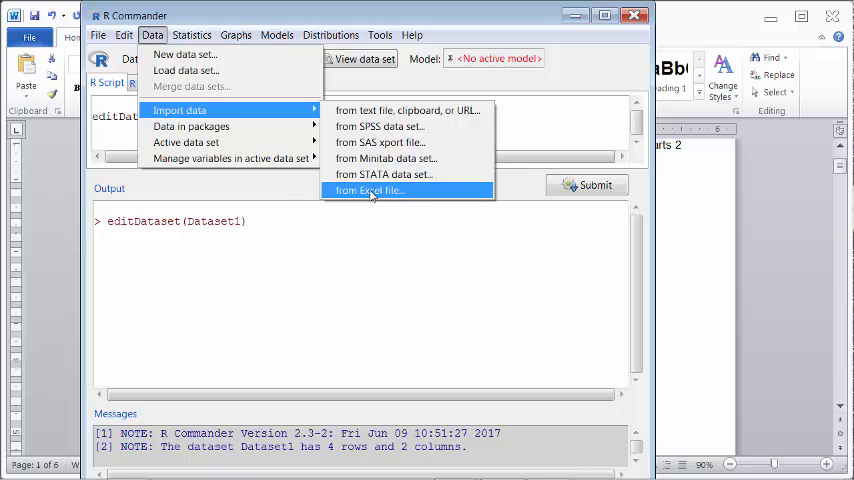
pyautogui.click(368, 190)
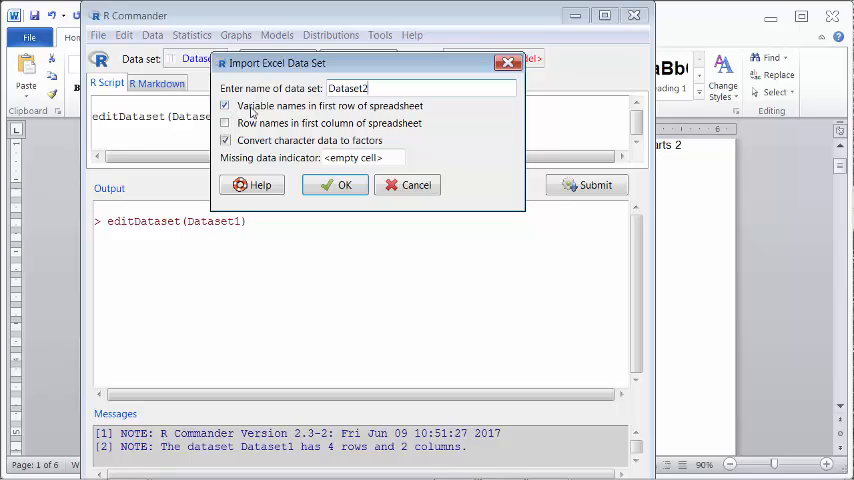
pyautogui.moveTo(400, 112)
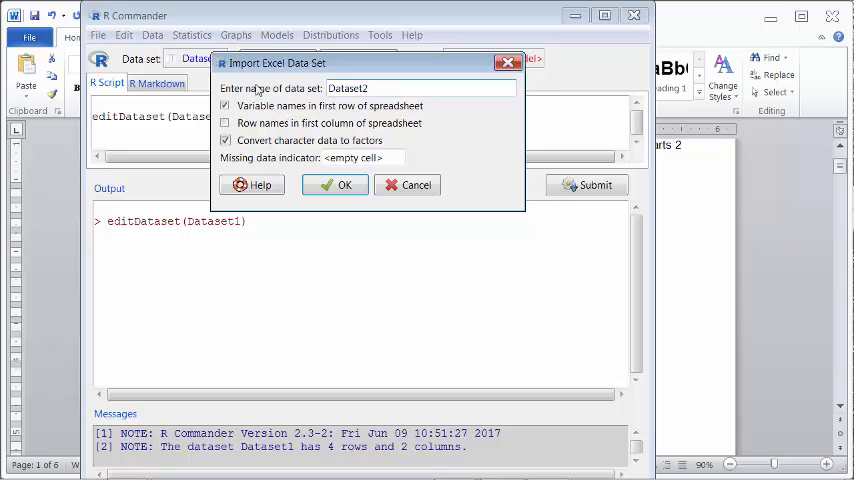
# Step: Import Sheet1 of Practice1 from the Desktop as Dataset2 (30 rows, 4 columns)
pyautogui.click(416, 184)
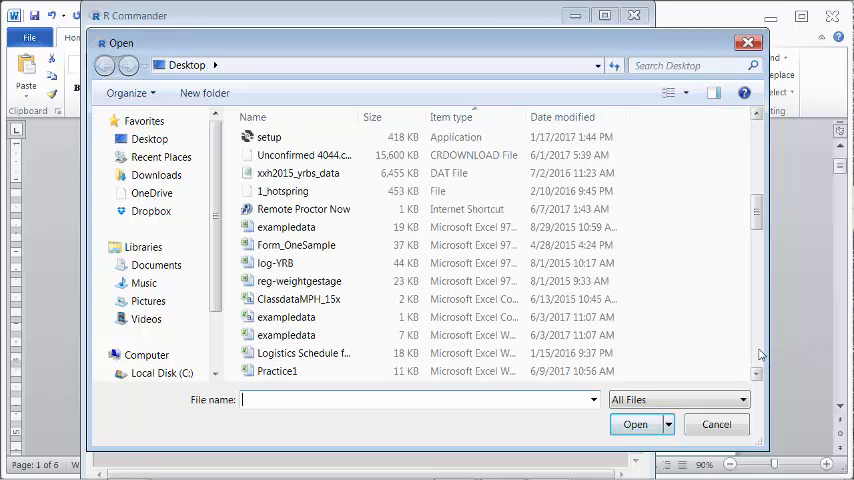
pyautogui.click(276, 372)
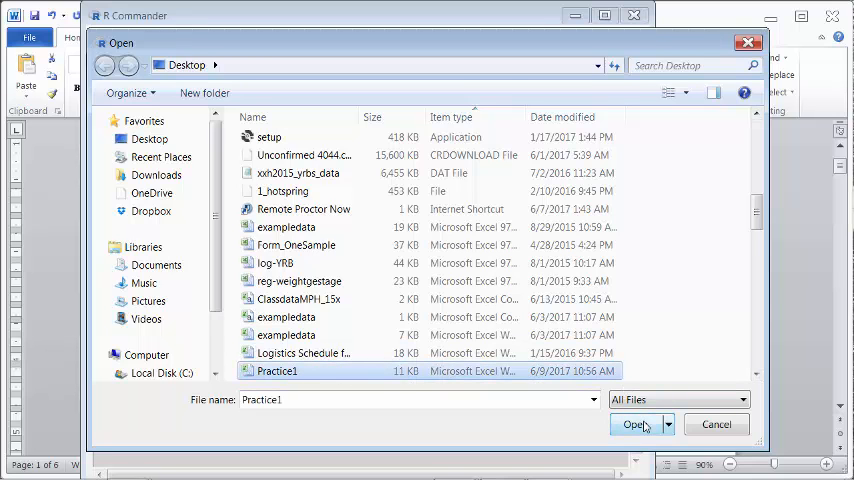
pyautogui.click(634, 424)
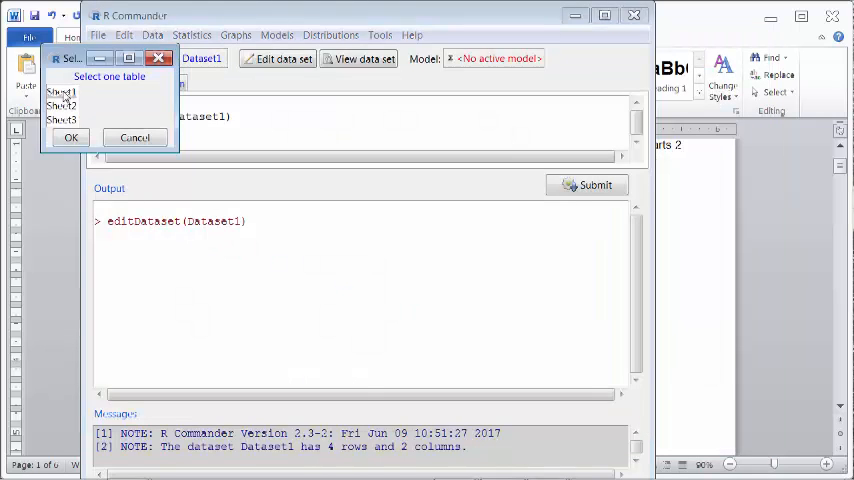
pyautogui.click(62, 92)
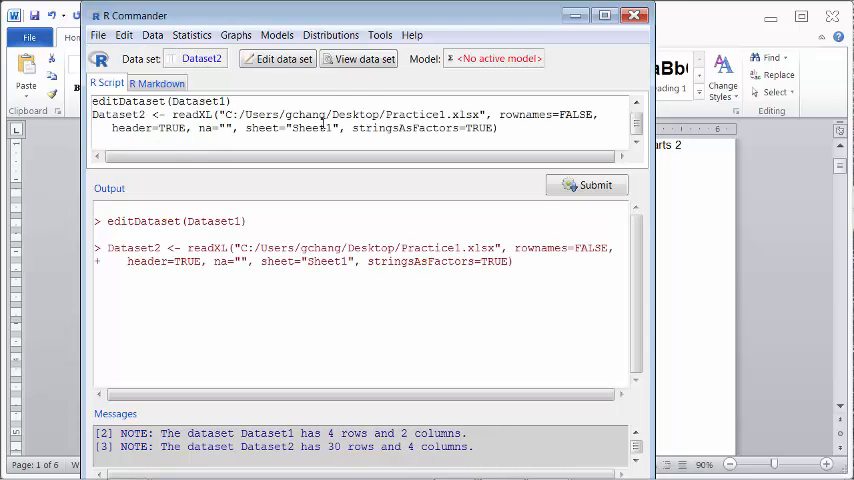
pyautogui.click(358, 58)
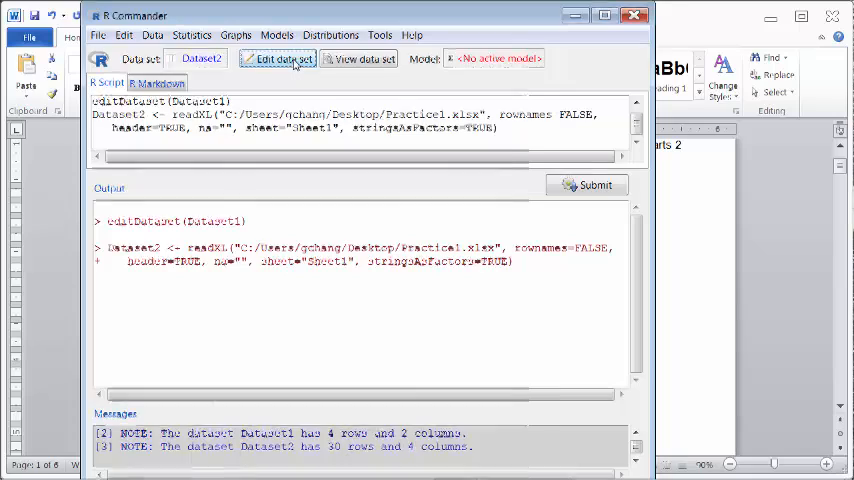
pyautogui.click(276, 58)
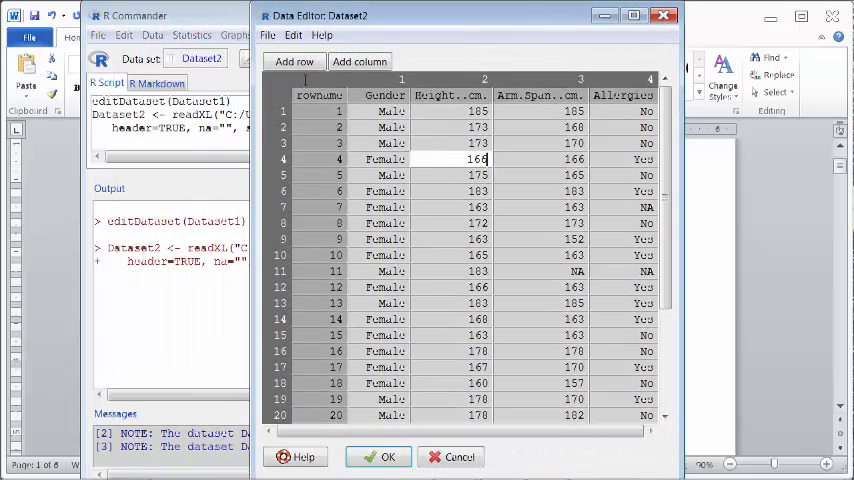
pyautogui.click(452, 456)
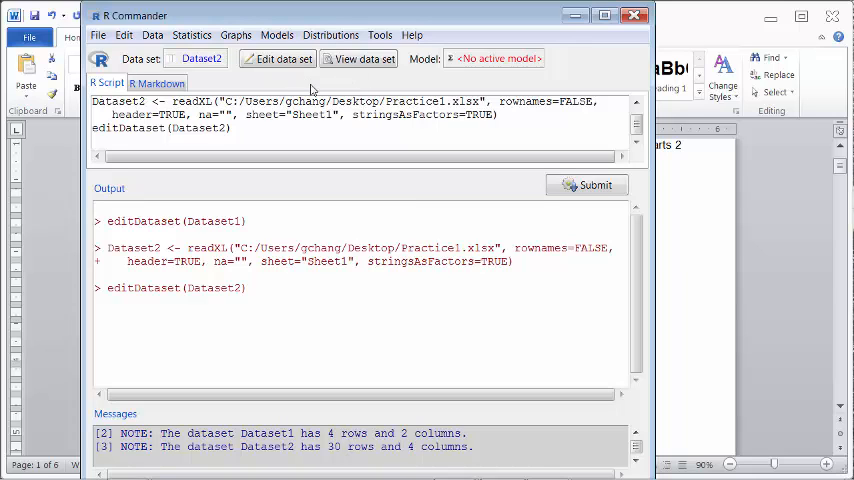
pyautogui.click(152, 36)
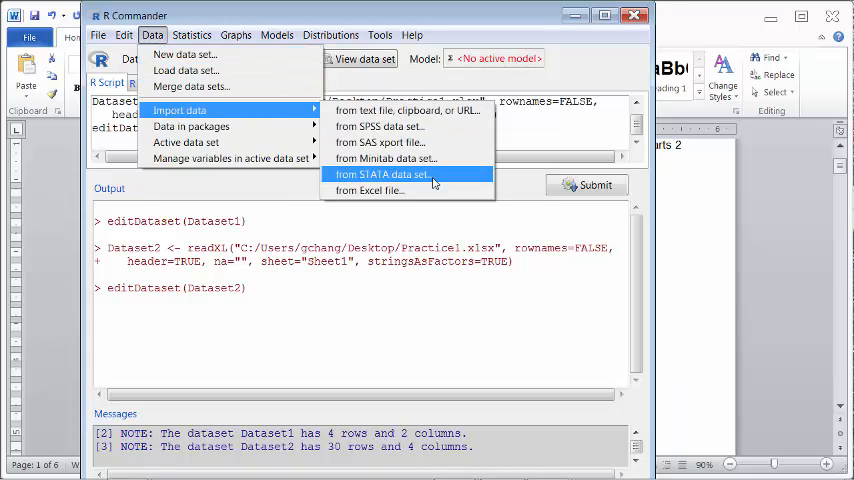
pyautogui.moveTo(370, 192)
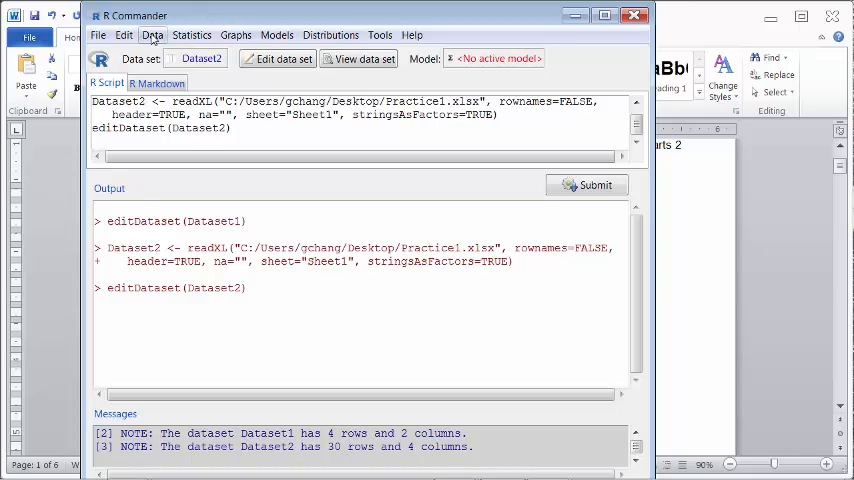
# Step: Save the active data set Dataset2 to the Desktop as Practice1.RData via Data > Active data set
pyautogui.click(152, 36)
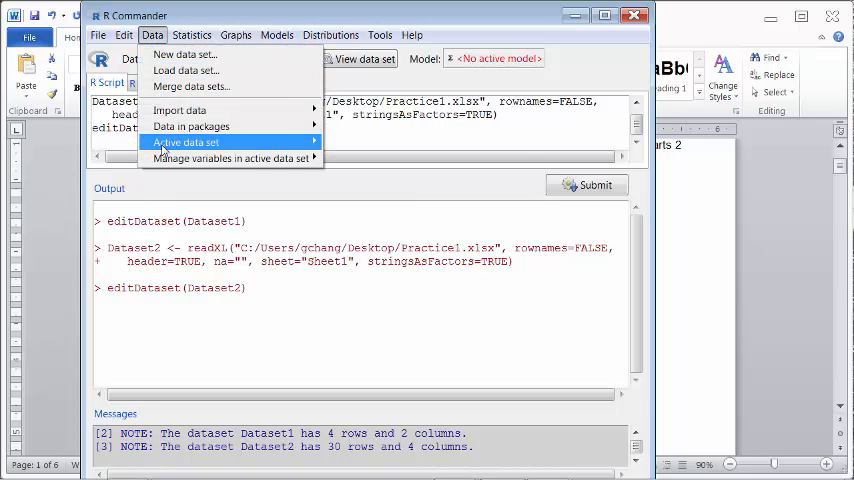
pyautogui.click(184, 142)
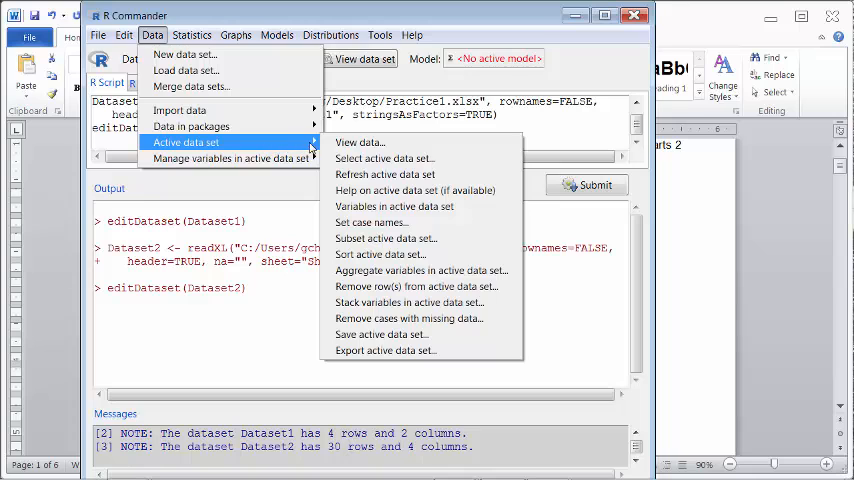
pyautogui.moveTo(356, 142)
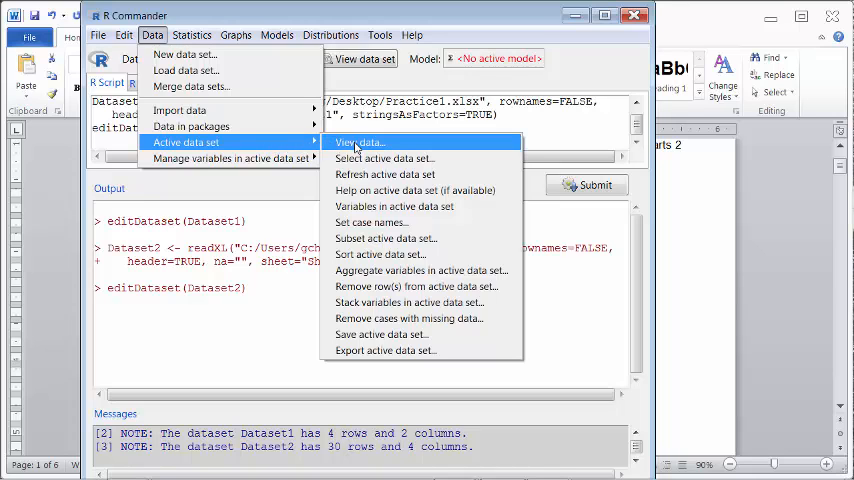
pyautogui.moveTo(380, 334)
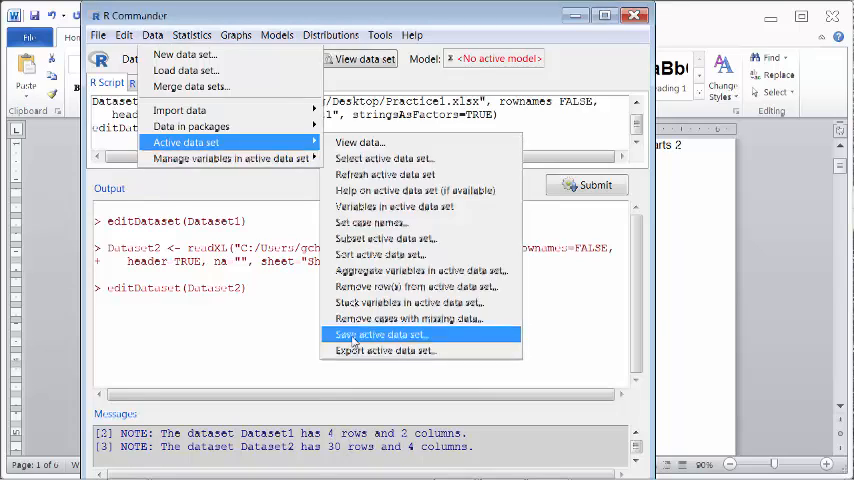
pyautogui.click(380, 334)
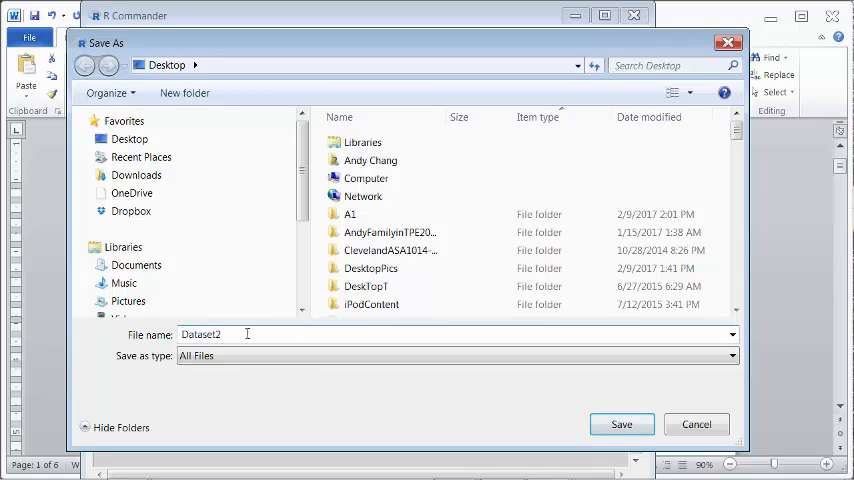
pyautogui.doubleClick(200, 334)
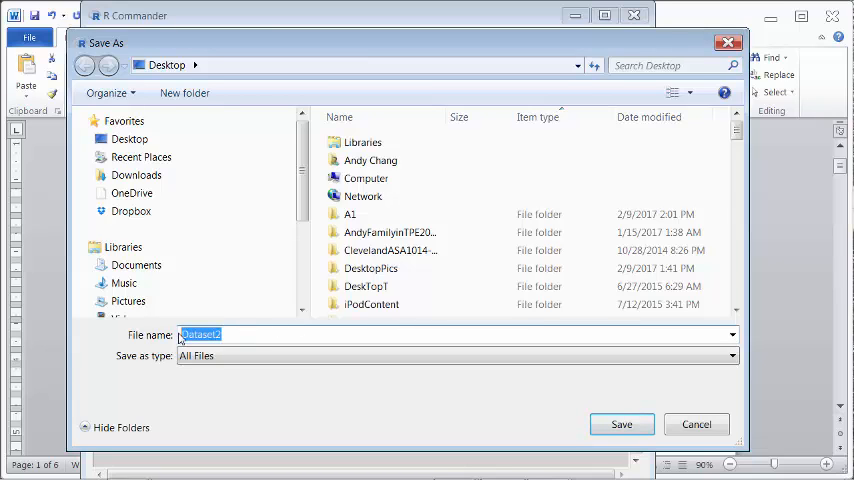
pyautogui.press('Delete')
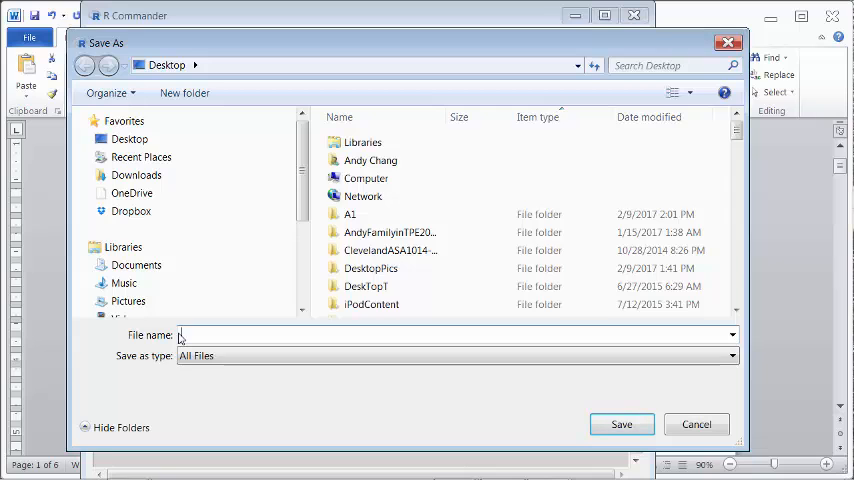
pyautogui.write('Practice1')
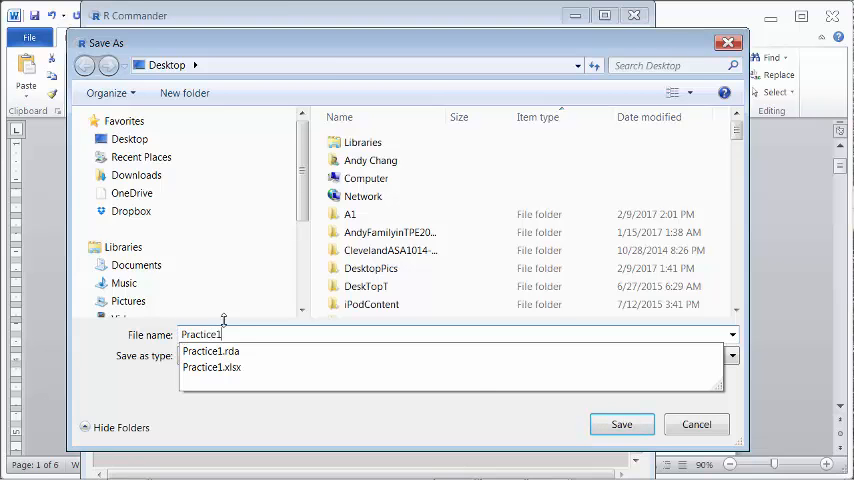
pyautogui.click(620, 424)
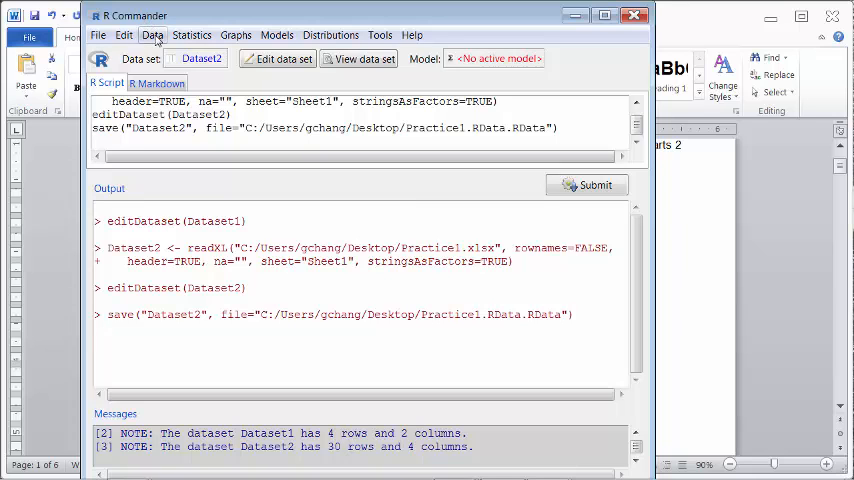
# Step: Start loading a data set and select Practice1.RData on the Desktop in the Open dialog
pyautogui.click(152, 36)
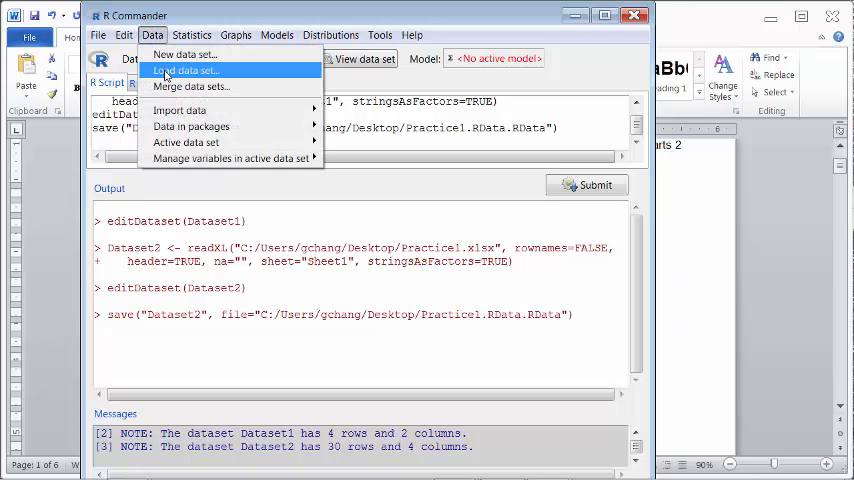
pyautogui.click(184, 70)
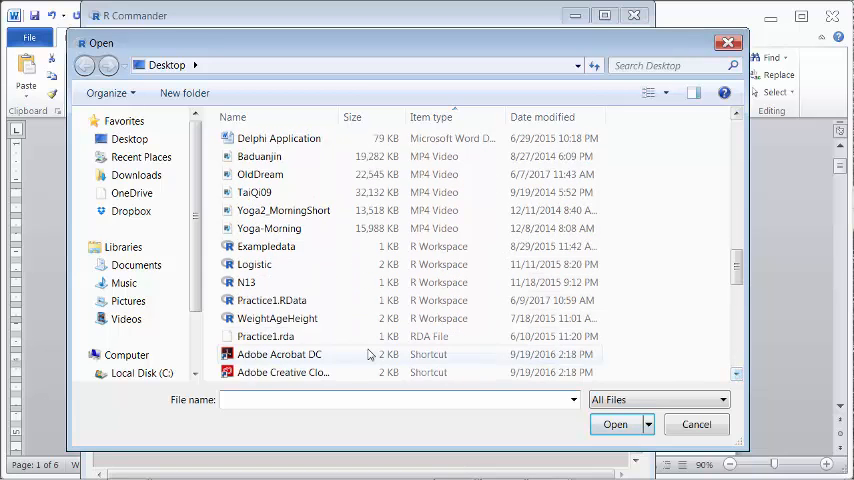
pyautogui.click(272, 300)
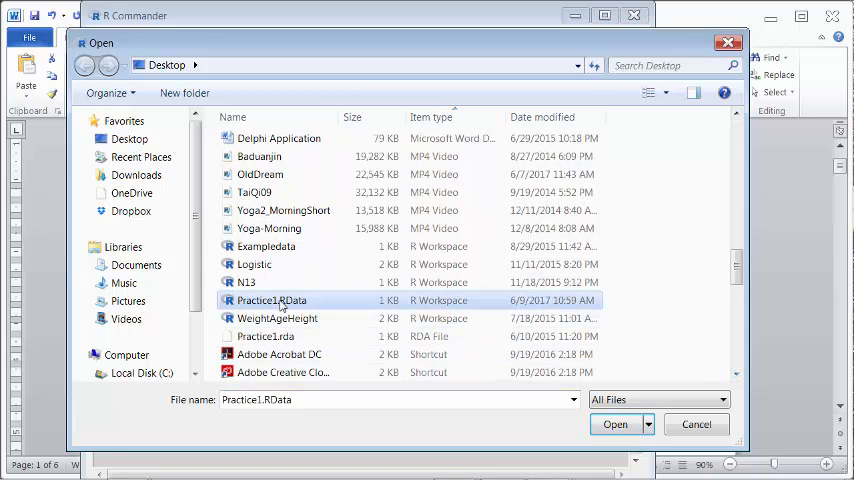